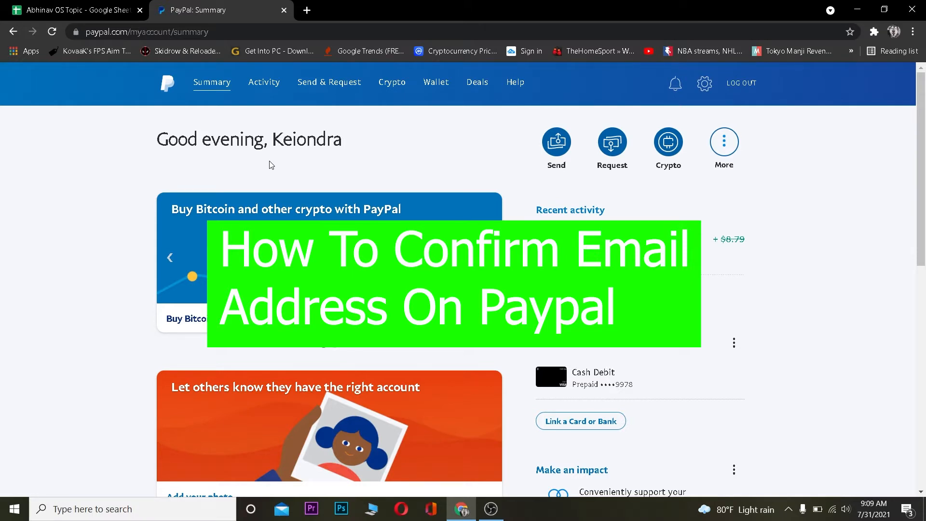
Open a new tab and load paypal.com to reach the PayPal account summary.
scroll("down", 3)
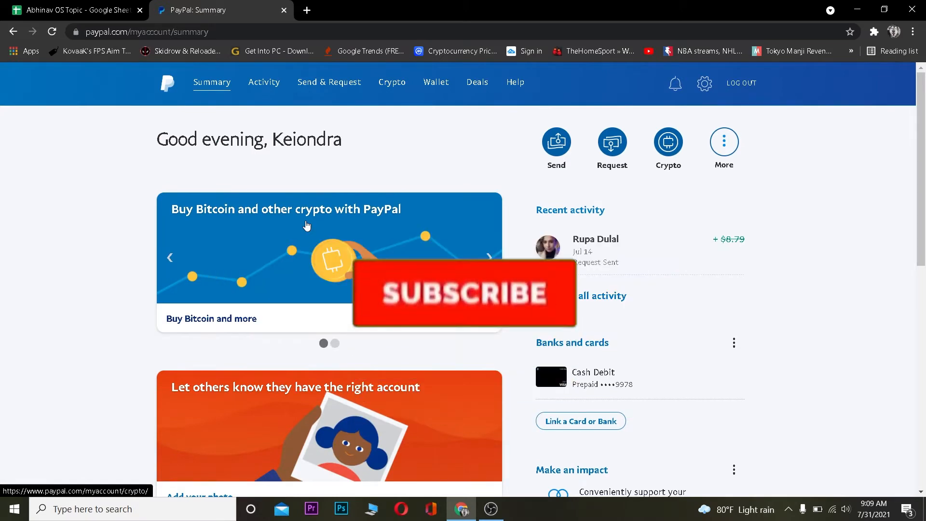
left_click(464, 294)
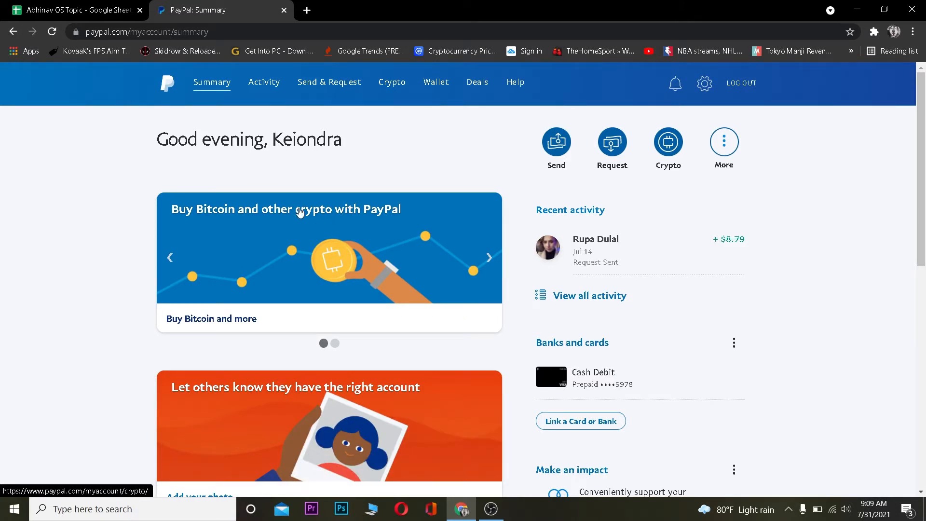
mouse_move(191, 169)
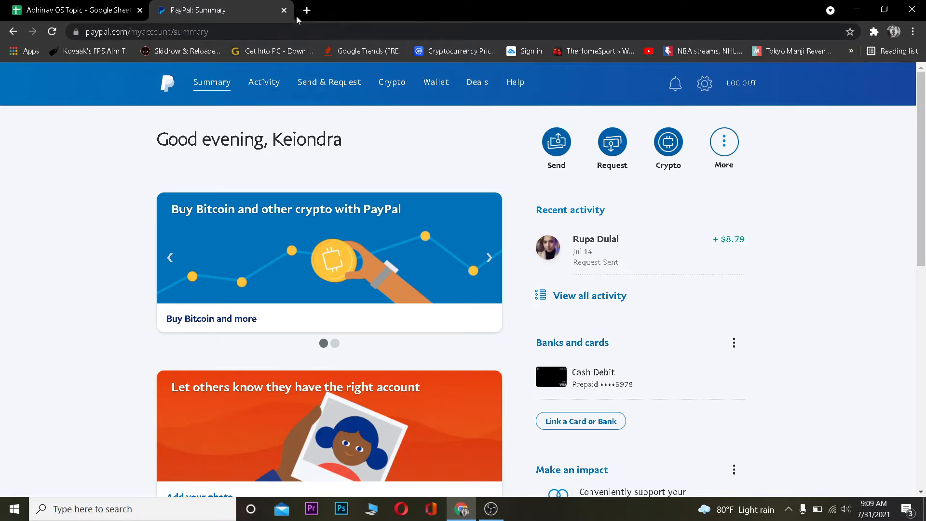
mouse_move(308, 8)
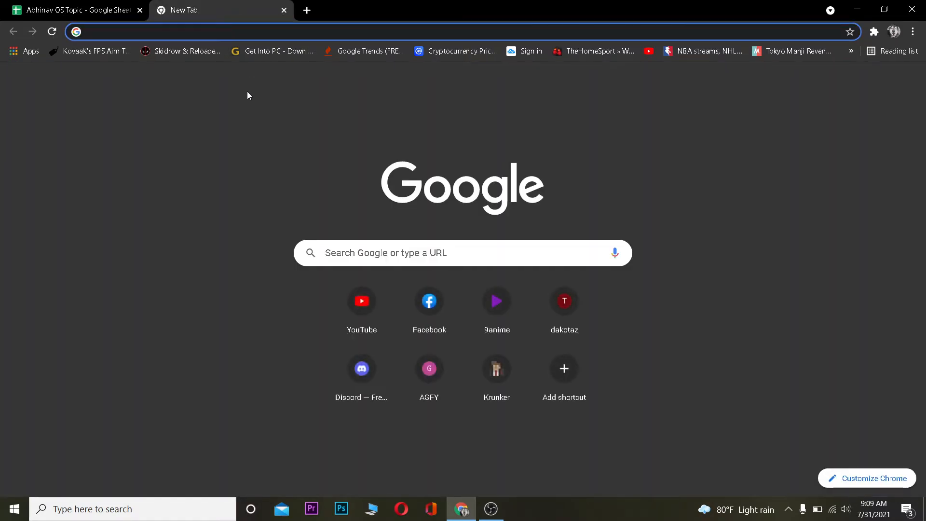
type("paypal.com/myaccount/summary")
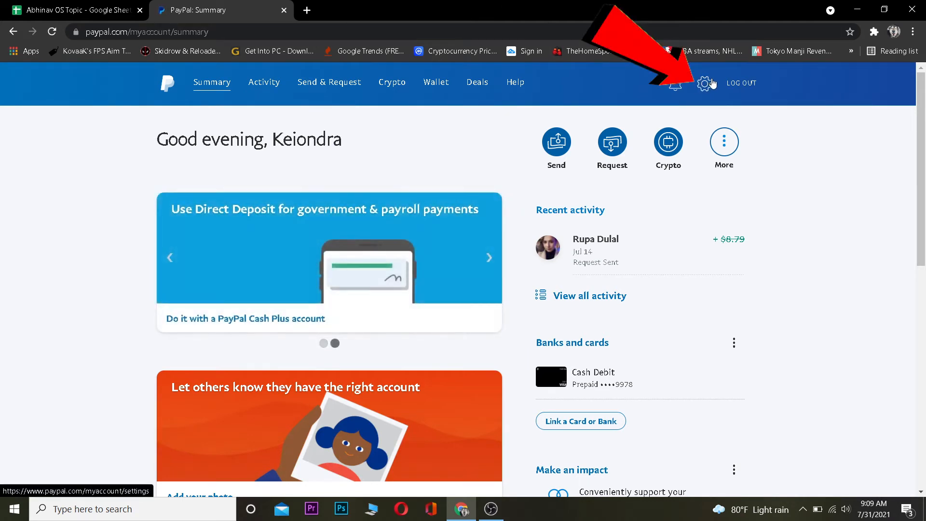
Open PayPal Account settings via the gear icon and start editing the primary billing address.
left_click(703, 83)
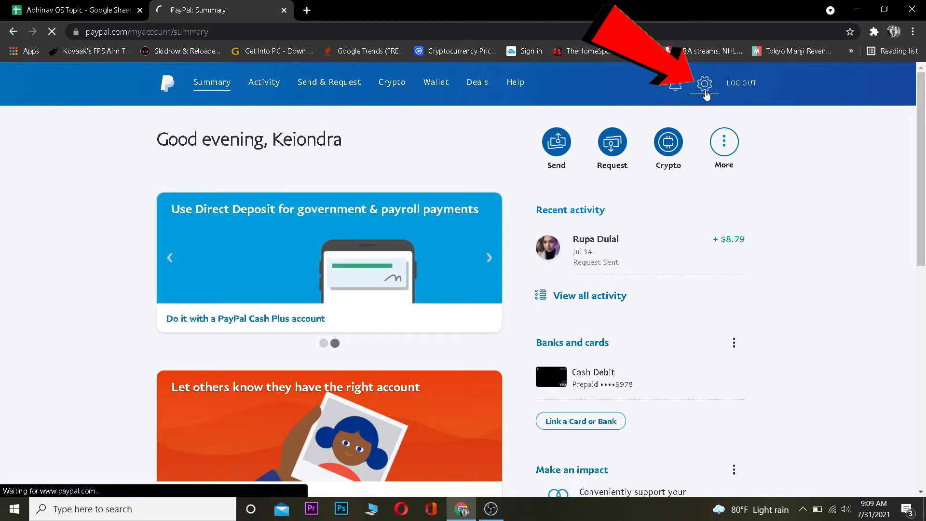
left_click(704, 83)
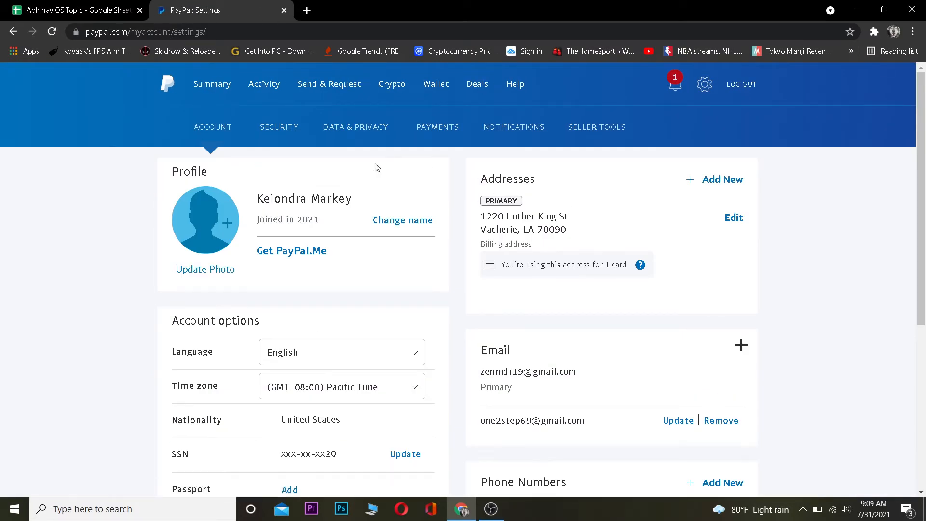
left_click(213, 127)
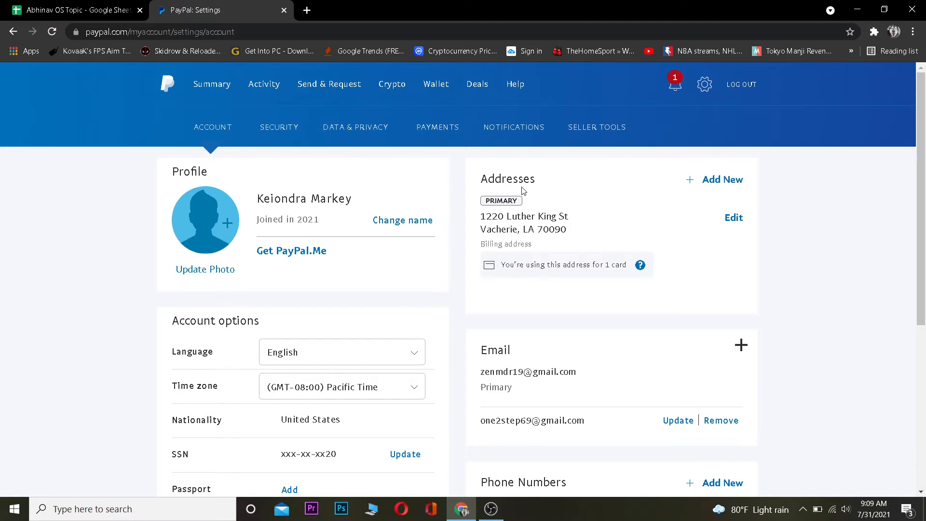
left_click(733, 217)
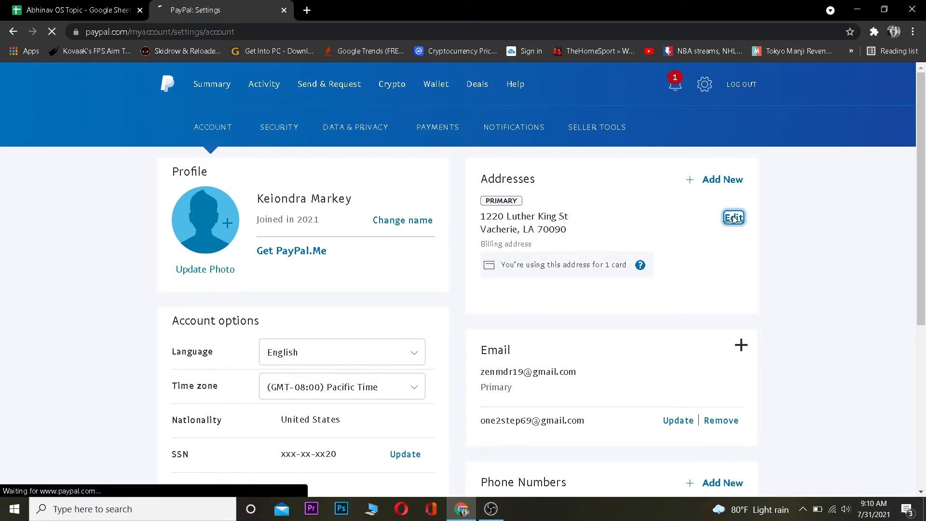
left_click(733, 217)
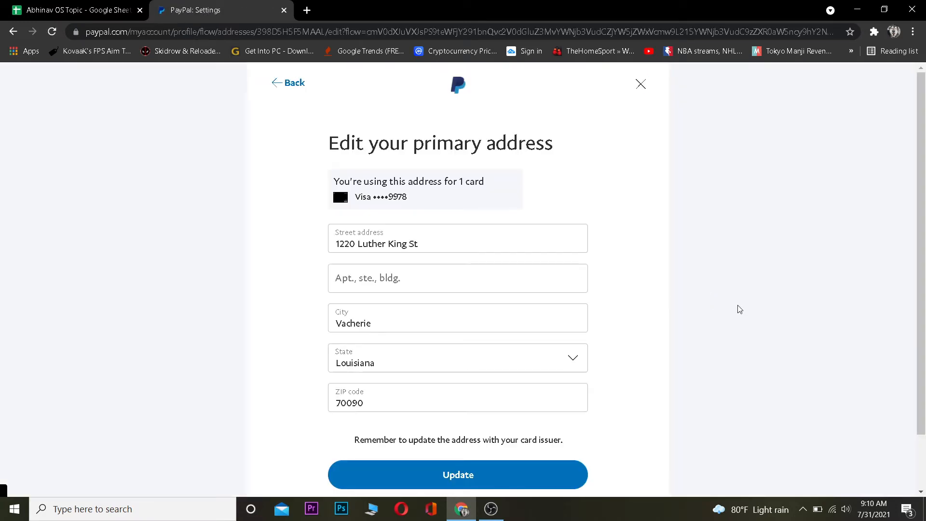
left_click(442, 238)
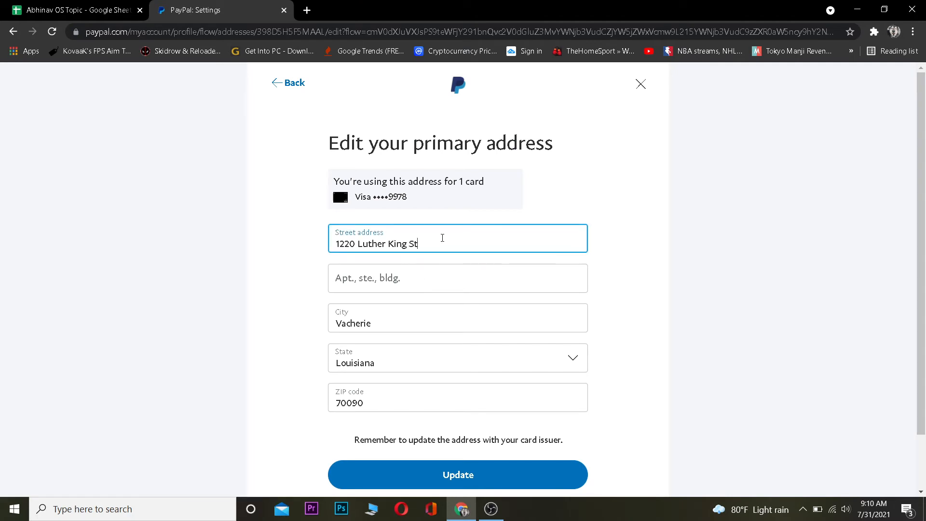
left_click(457, 278)
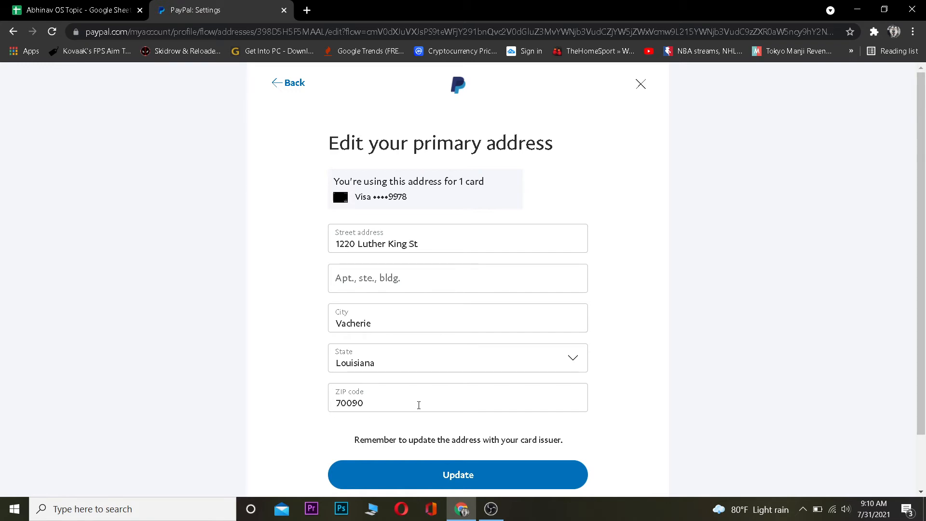
left_click(458, 475)
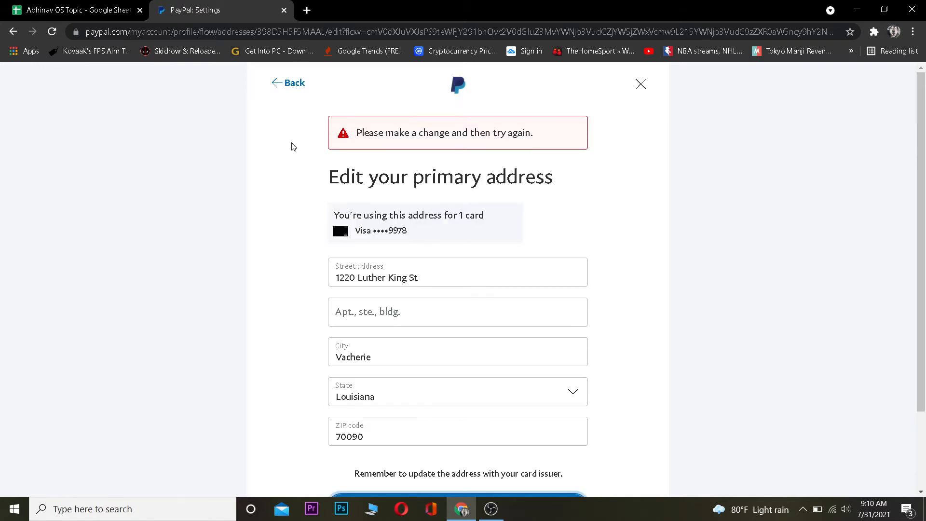
left_click(294, 82)
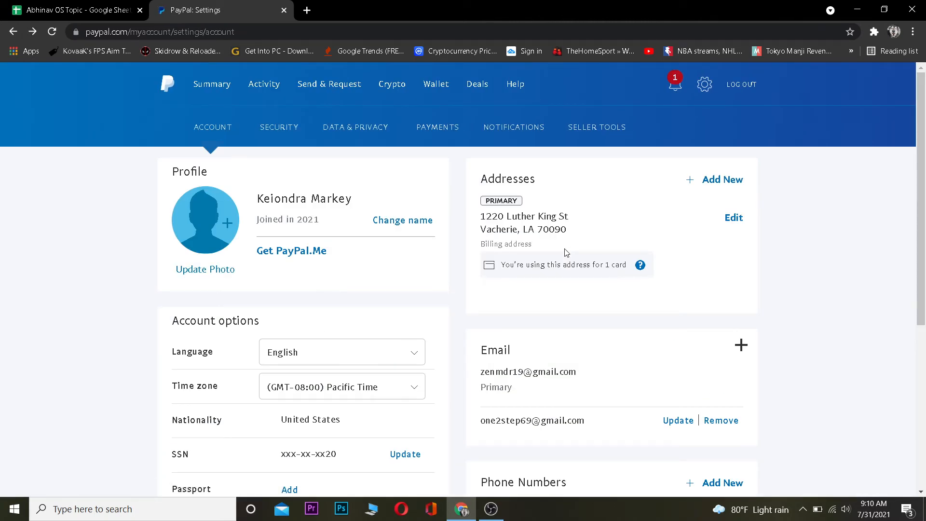
Bring up the empty 'Add a new address' form, then leave it without adding anything.
left_click(723, 180)
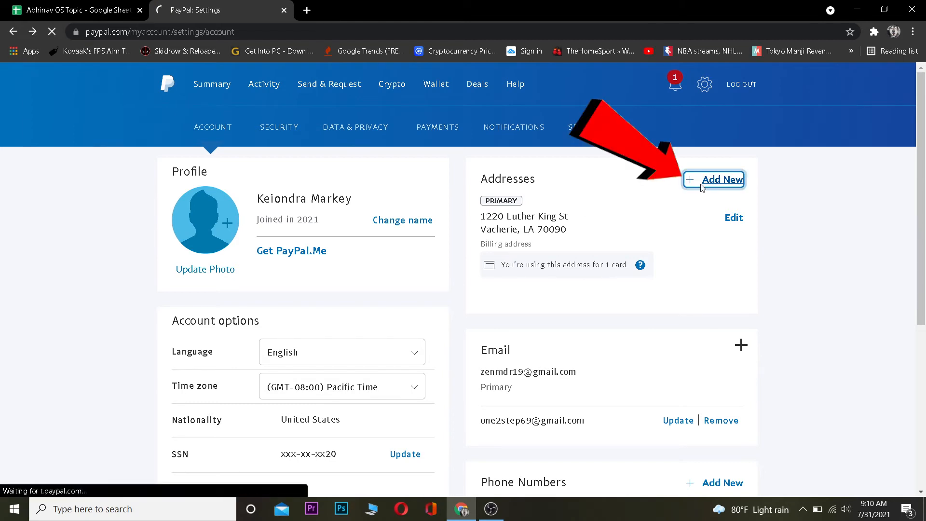
left_click(720, 179)
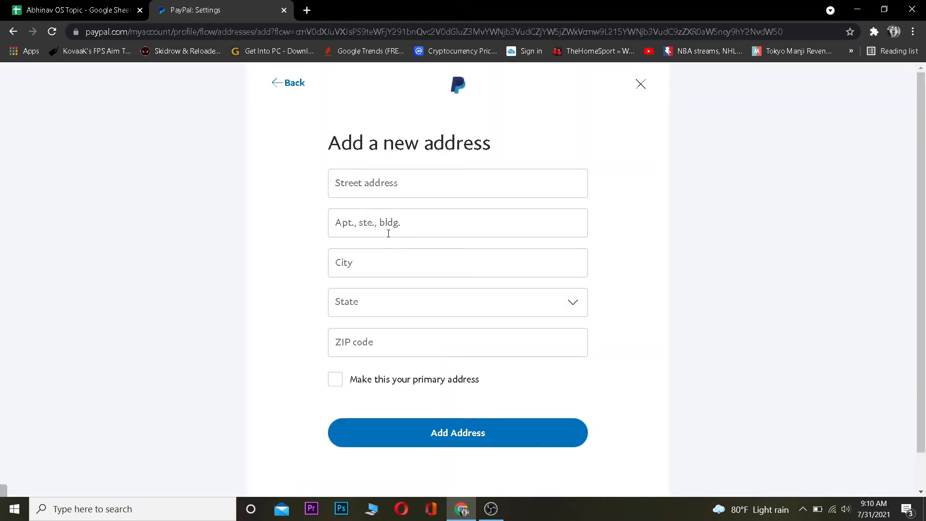
left_click(458, 223)
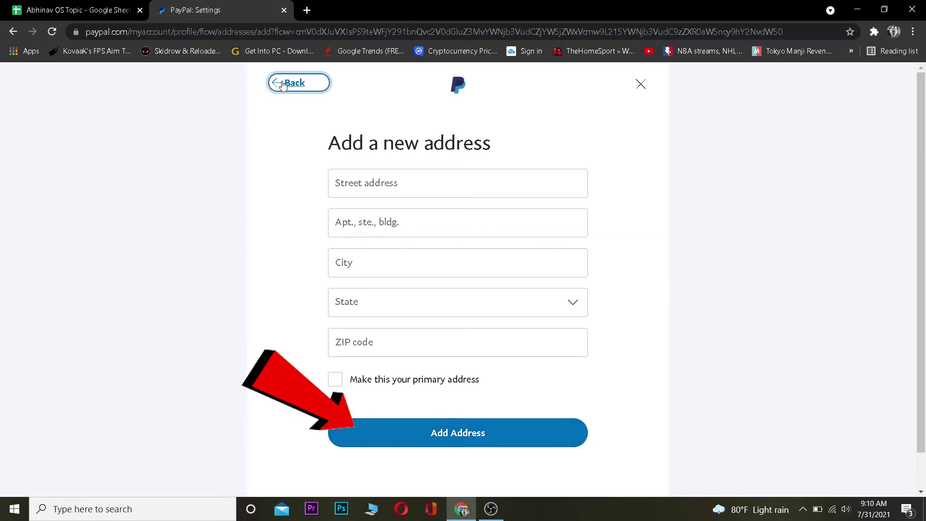
left_click(295, 83)
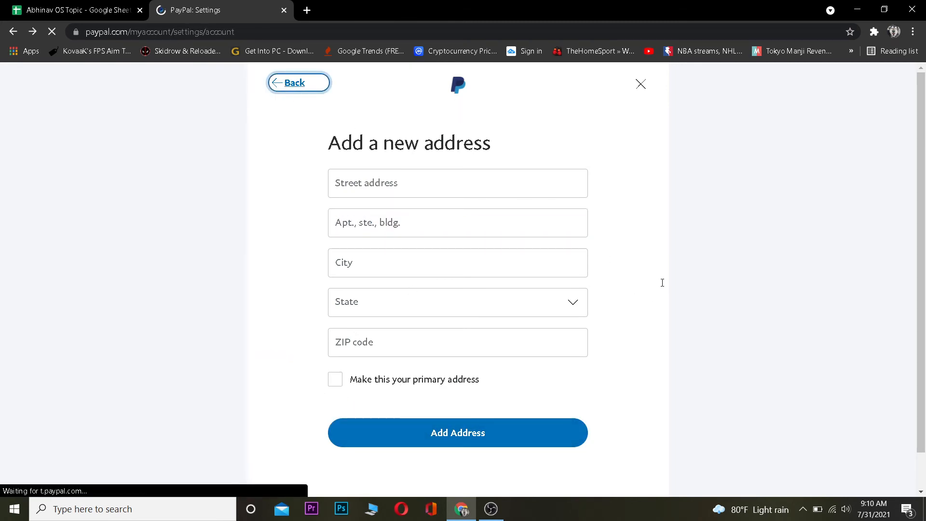
Go Back to Account settings with the original primary billing address unchanged.
left_click(298, 82)
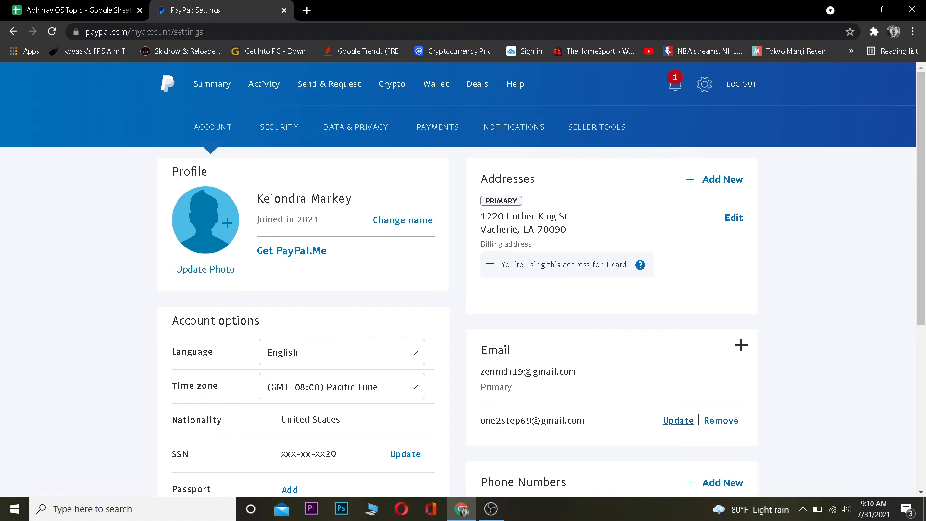
mouse_move(558, 166)
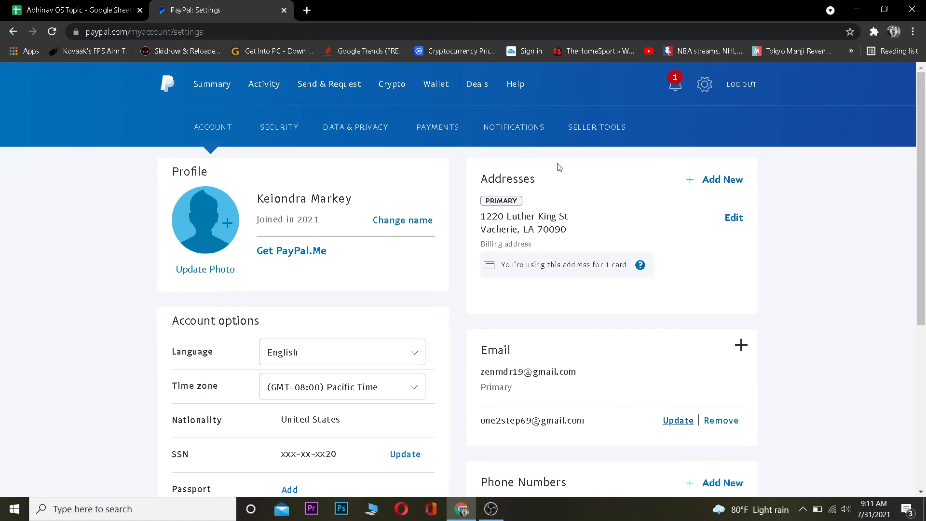
mouse_move(521, 160)
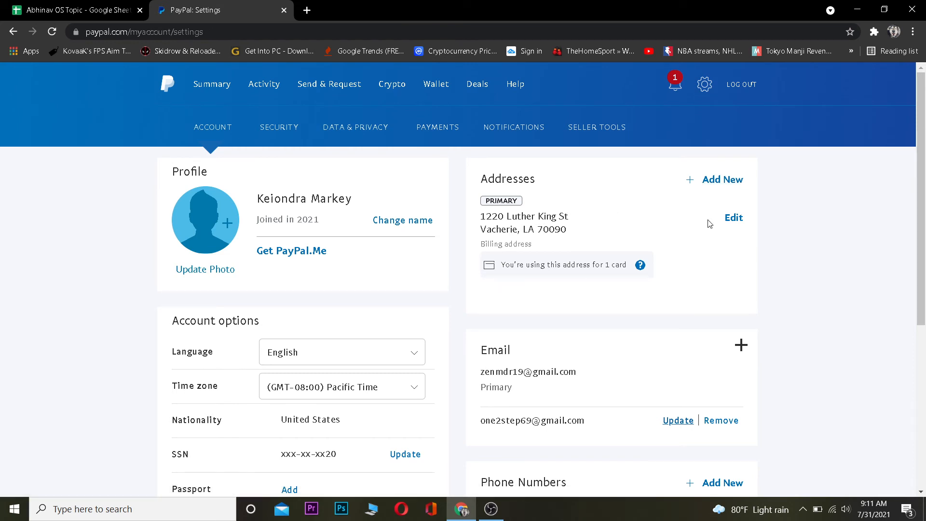
mouse_move(470, 354)
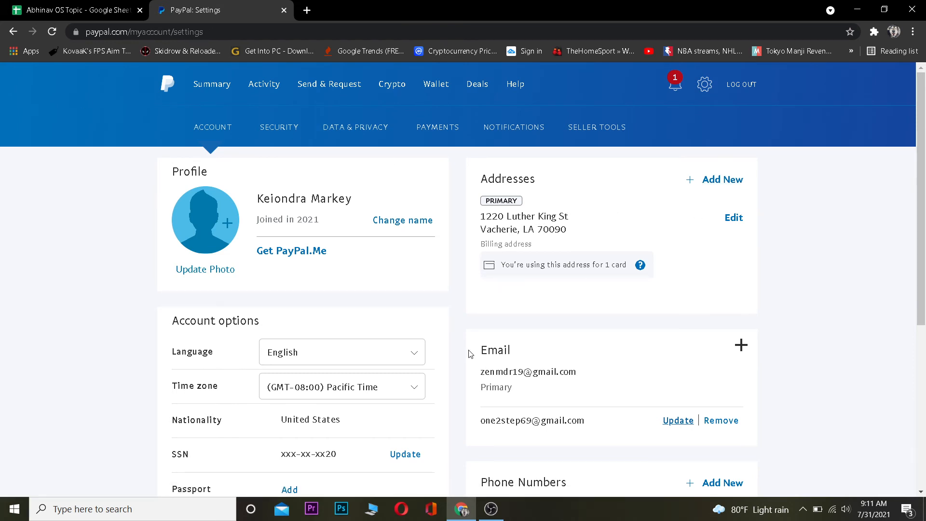